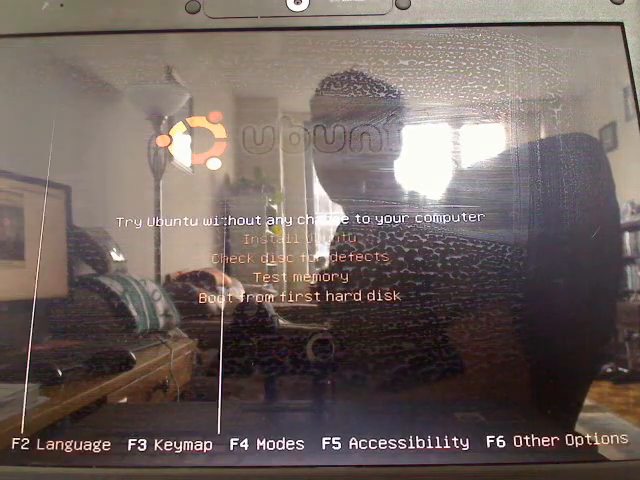
Step: Choose English from the F2 language list and return to the boot menu
key("F2")
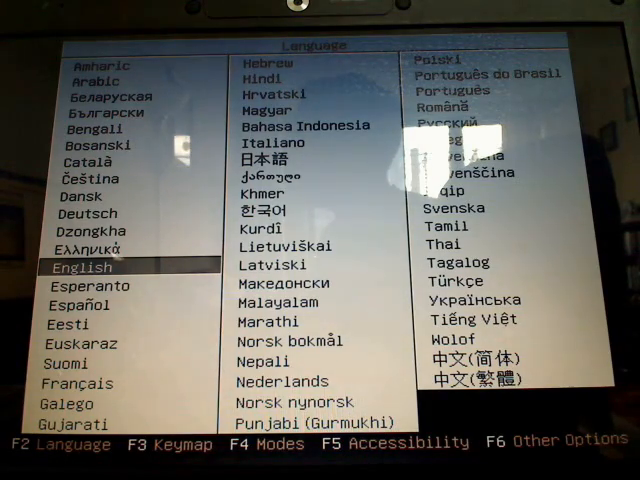
key("Return")
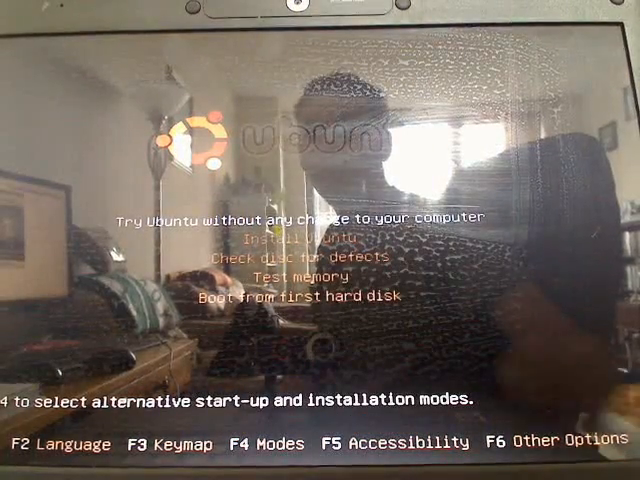
key("down")
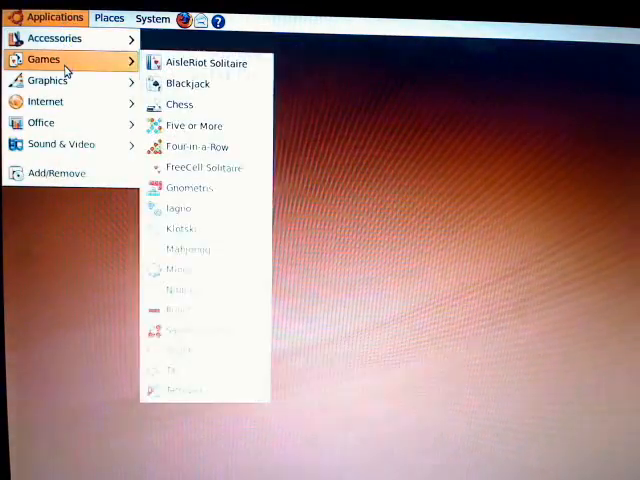
left_click(108, 18)
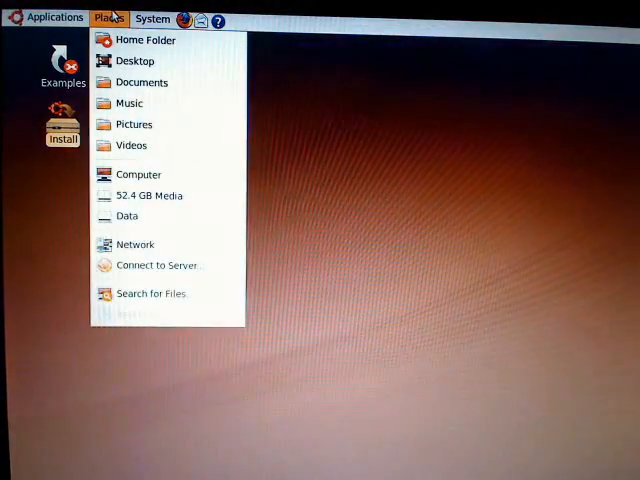
left_click(152, 18)
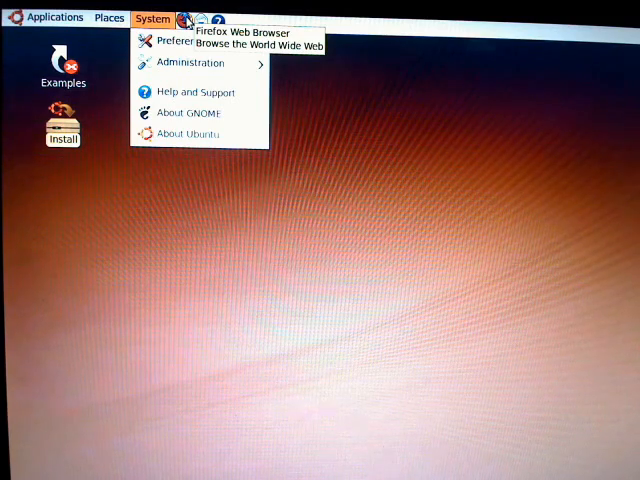
left_click(108, 18)
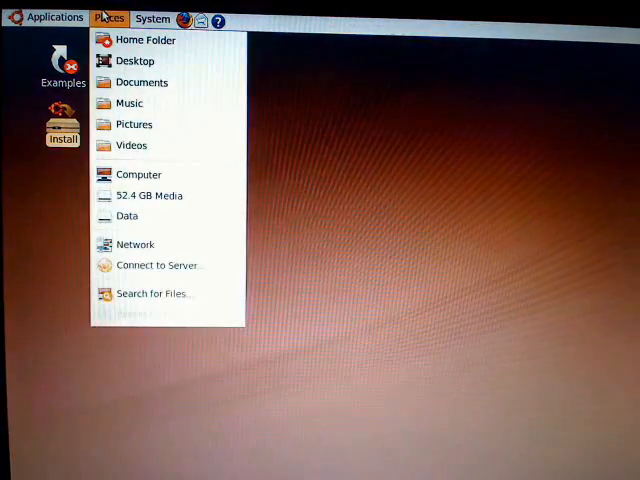
left_click(56, 18)
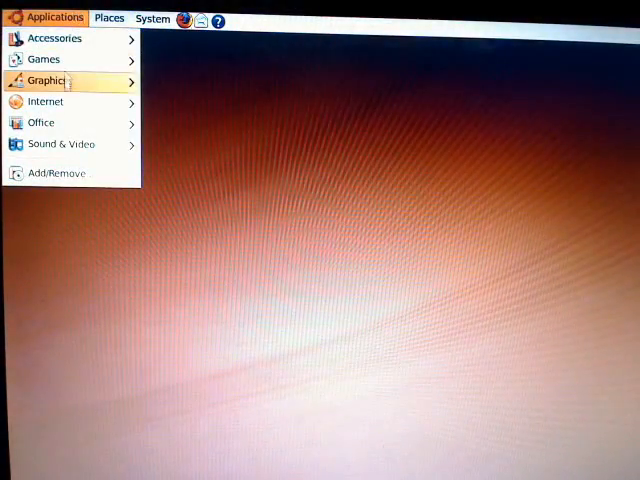
left_click(48, 80)
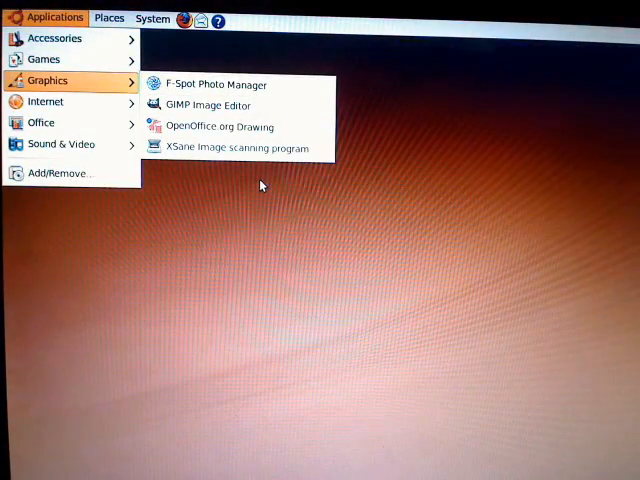
left_click(260, 300)
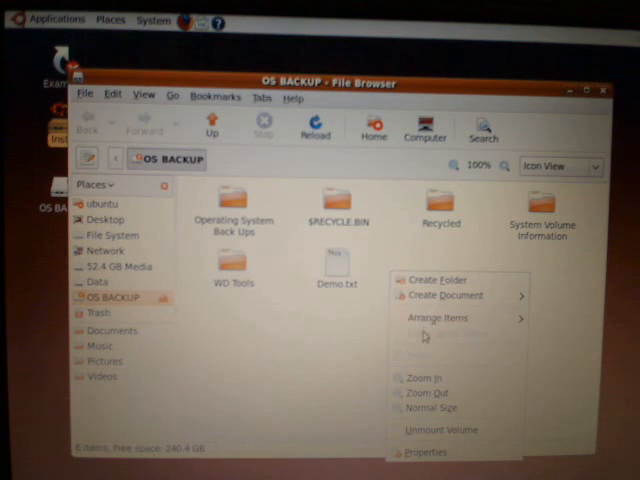
mouse_move(432, 280)
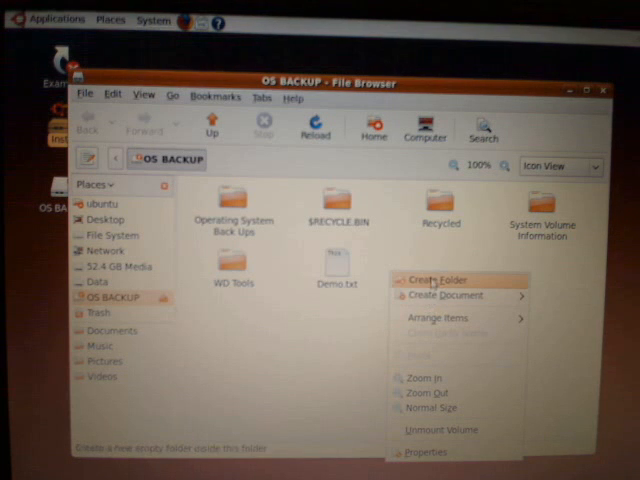
Step: Create a new folder named Demo in the OS BACKUP drive window
left_click(428, 280)
type("Demo")
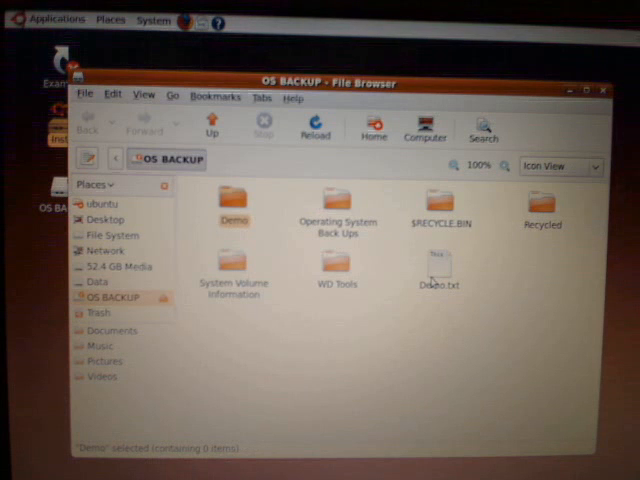
mouse_move(216, 212)
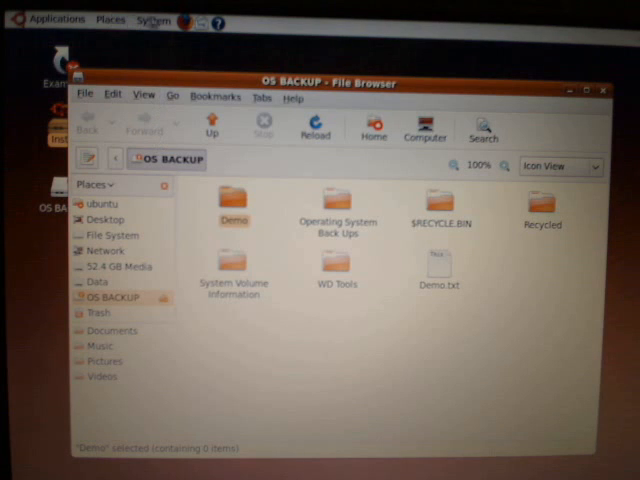
mouse_move(156, 20)
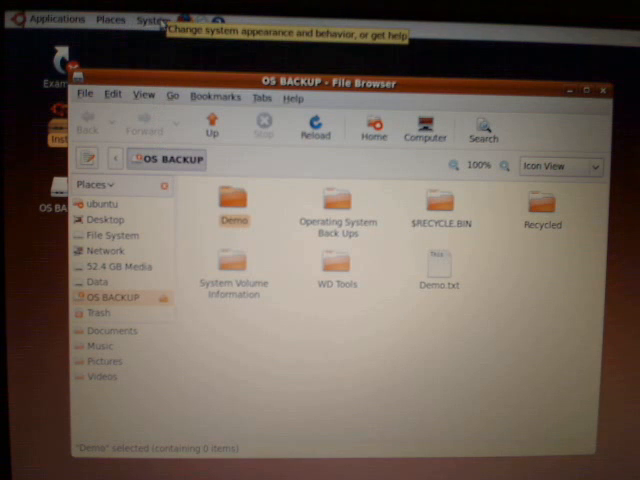
Step: Show the Computer drive list via Places and select the 52.4 GB Media drive
left_click(150, 18)
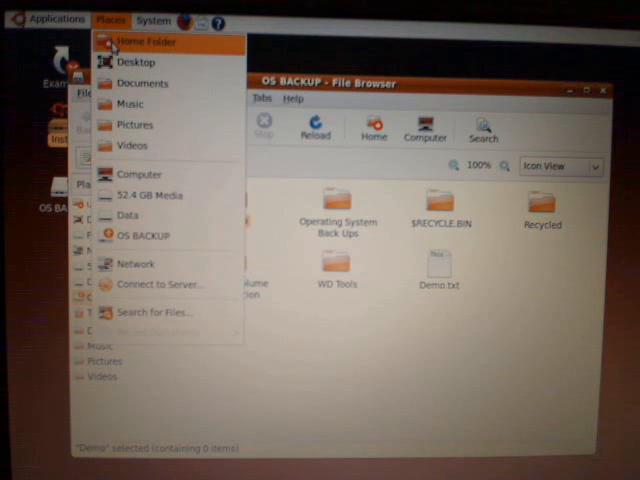
mouse_move(140, 174)
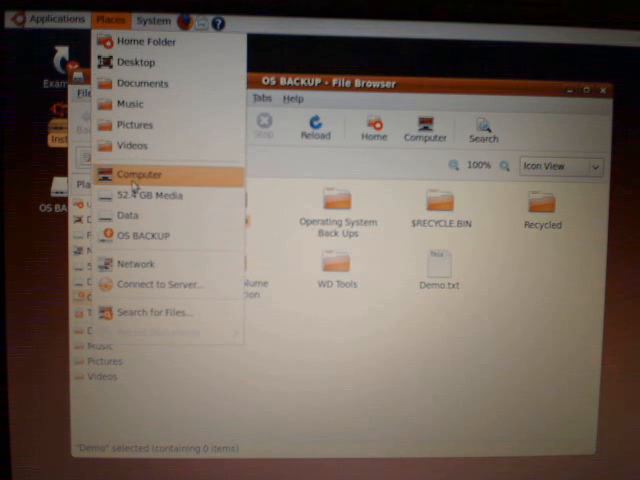
left_click(140, 172)
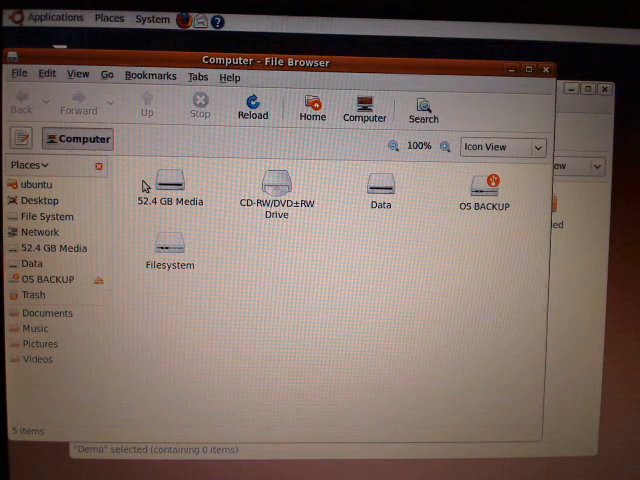
mouse_move(192, 188)
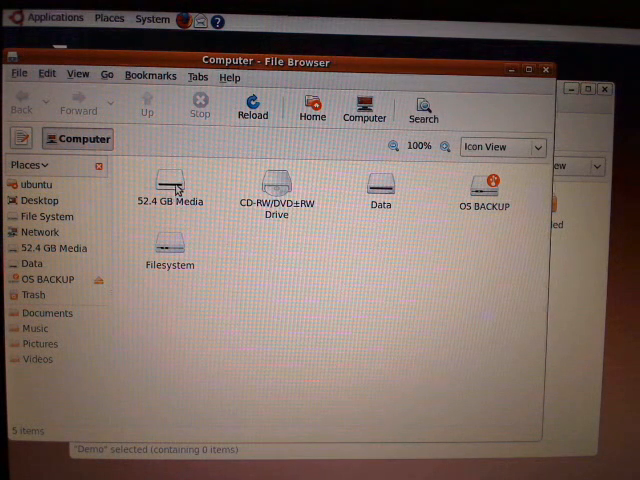
mouse_move(176, 216)
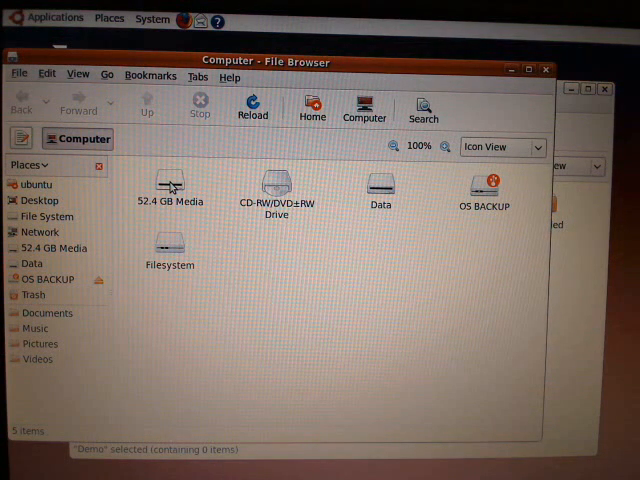
left_click(170, 188)
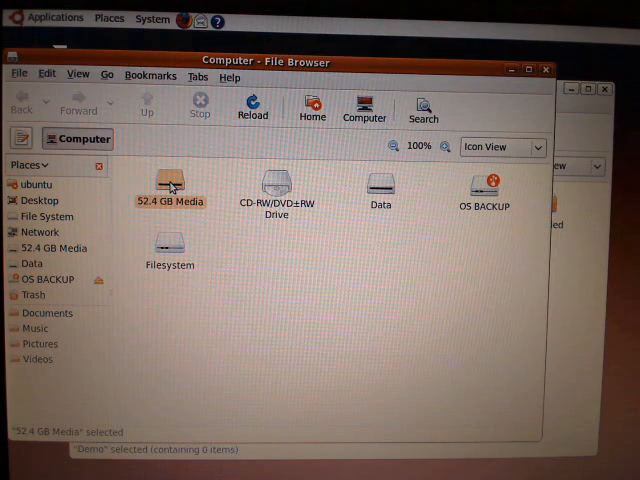
Step: Enter the 52.4 GB Media Windows drive and dismiss the unable-to-mount message
double_click(170, 184)
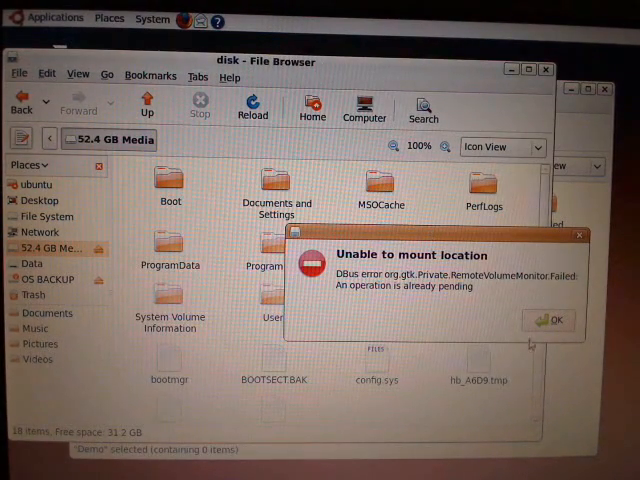
left_click(552, 320)
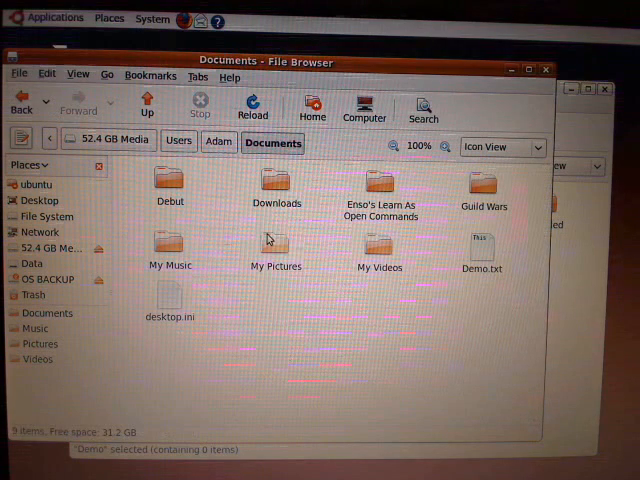
mouse_move(436, 264)
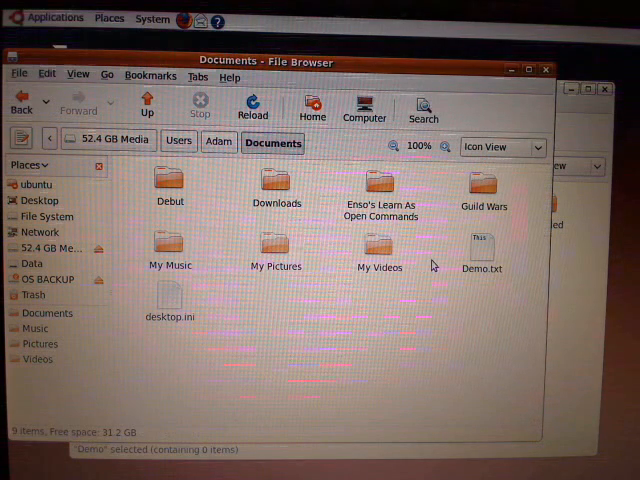
Step: Drag Demo.txt from Documents into the Demo folder on the OS BACKUP drive
left_click(484, 250)
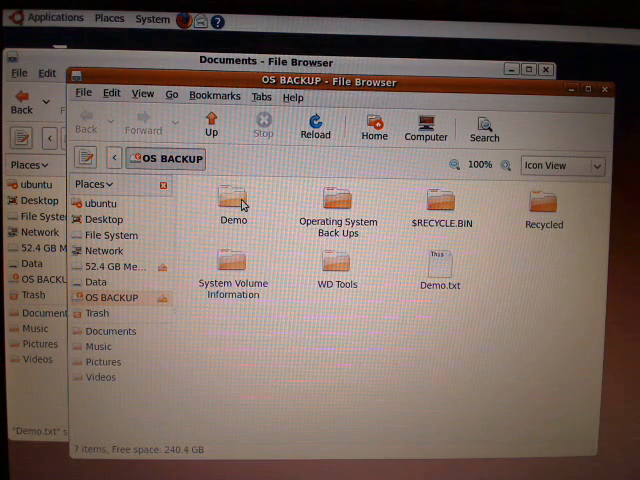
double_click(232, 196)
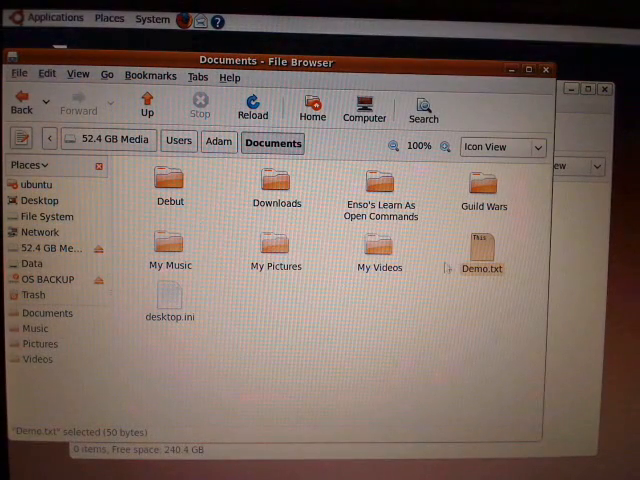
left_click_drag(484, 250, 552, 250)
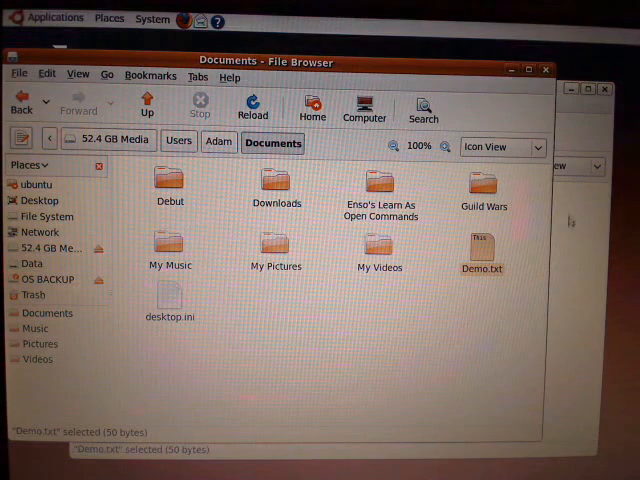
mouse_move(600, 136)
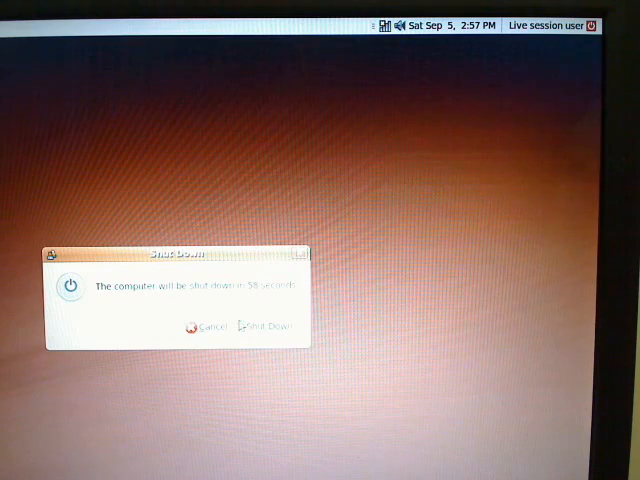
Step: Confirm Shut Down so the live session ends and Windows returns
left_click(264, 326)
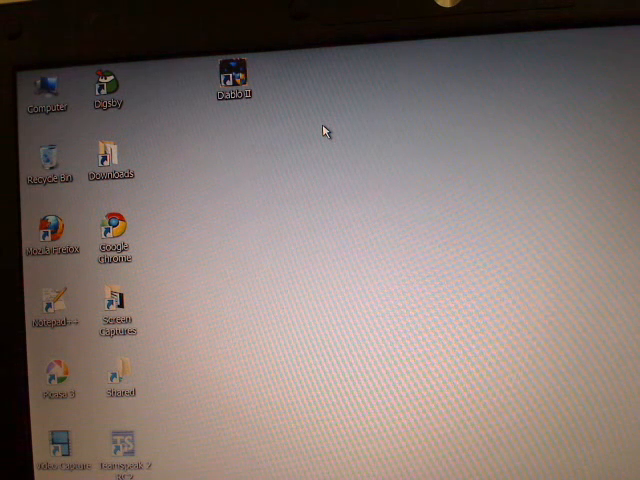
mouse_move(330, 144)
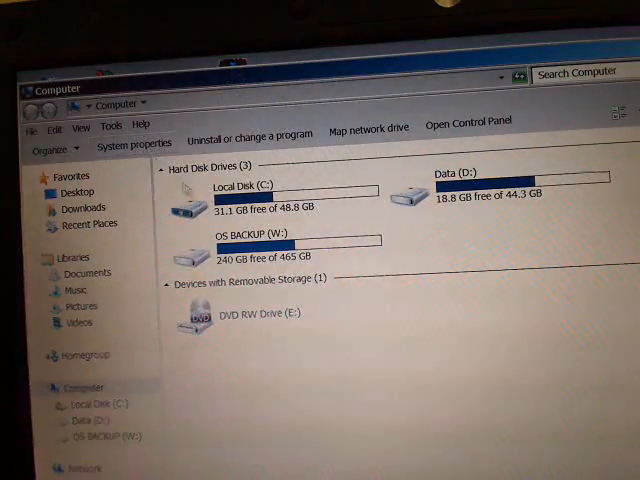
mouse_move(230, 246)
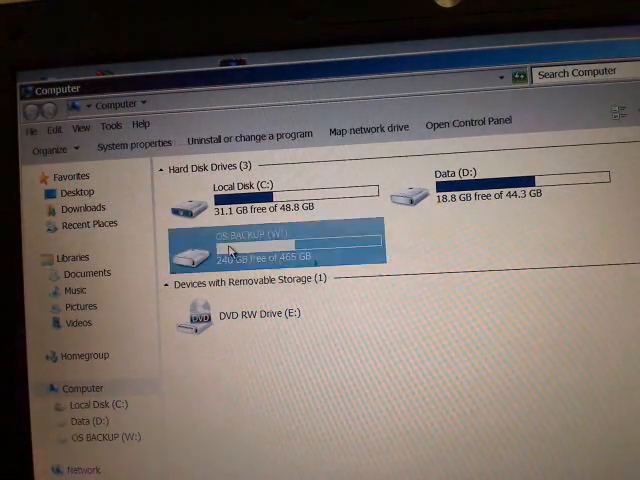
Step: Browse into OS BACKUP (W:) > Demo and see Demo.txt listed
double_click(280, 240)
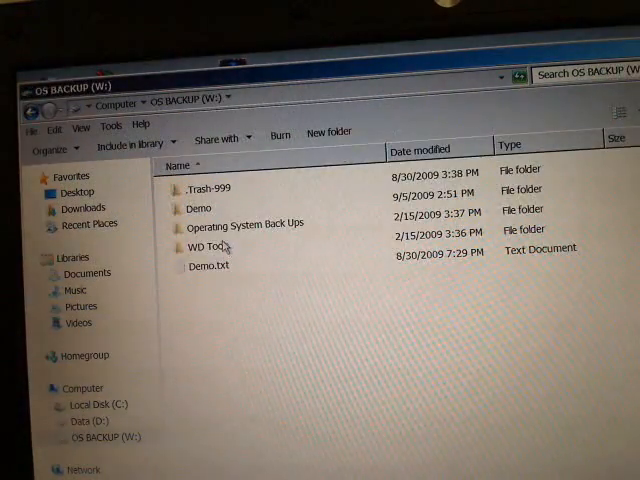
mouse_move(198, 208)
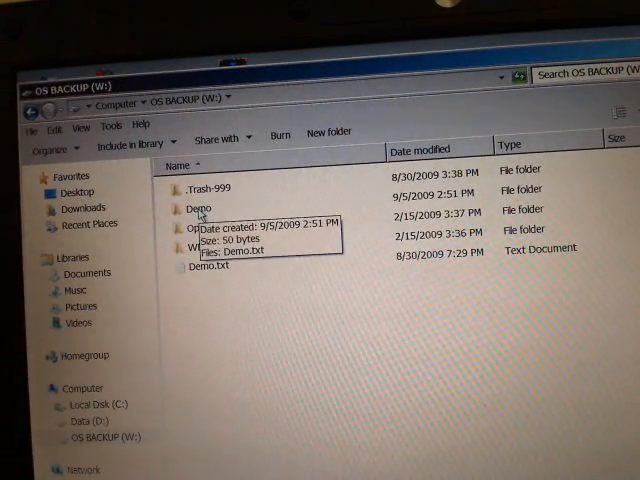
double_click(196, 208)
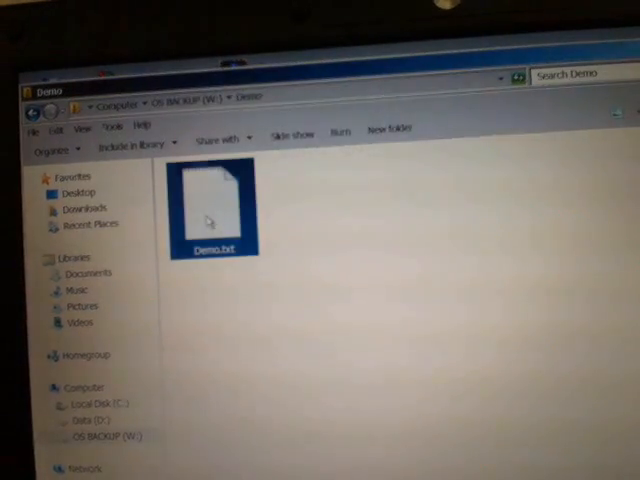